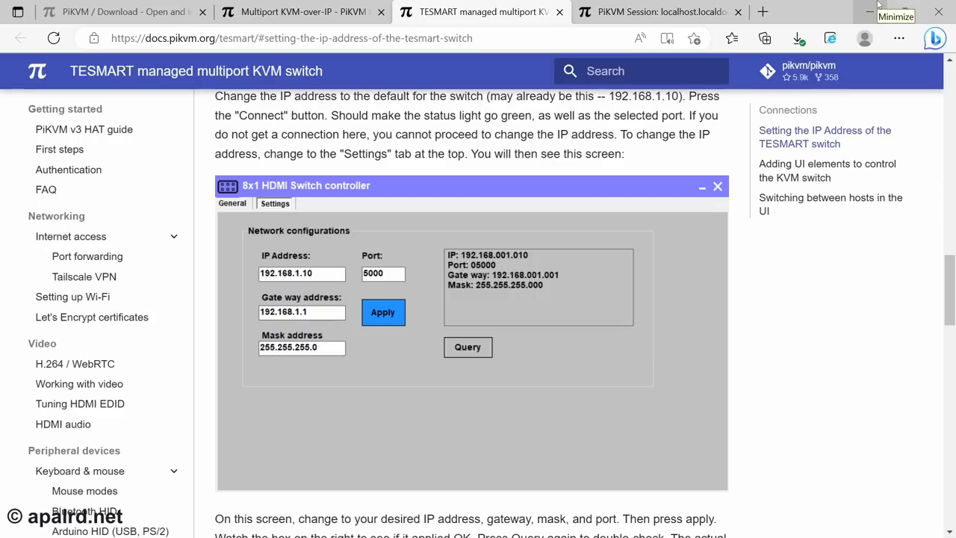
{"action": "mouse_move", "coordinate": [831, 361]}
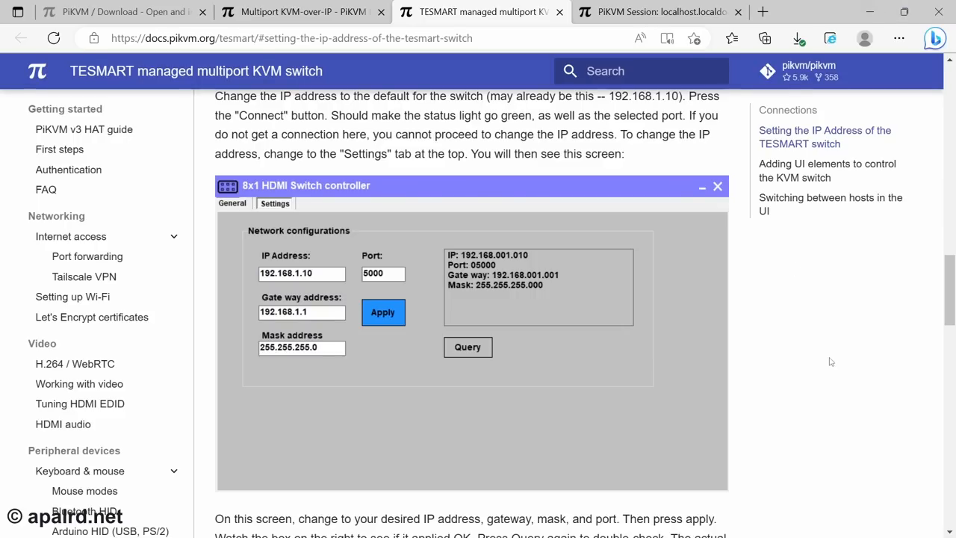
{"action": "mouse_move", "coordinate": [449, 225]}
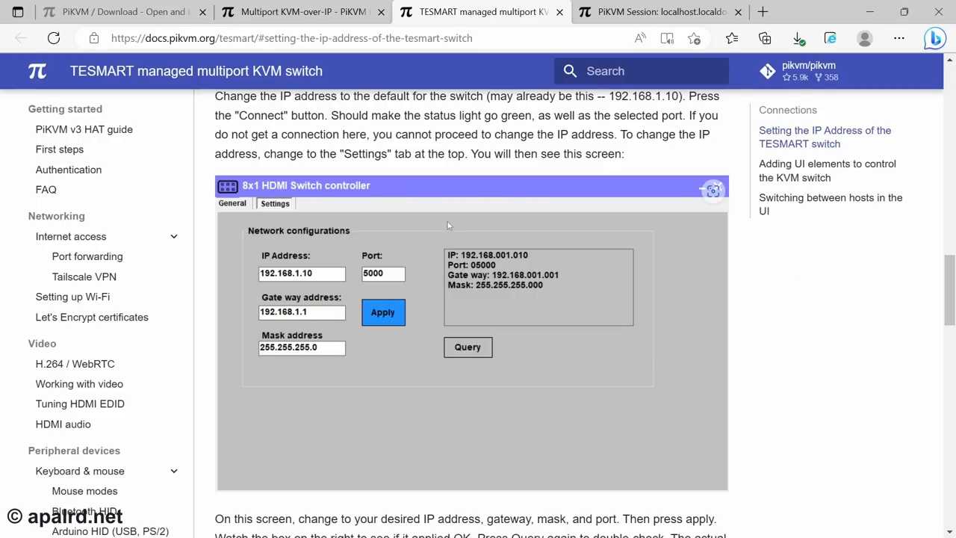